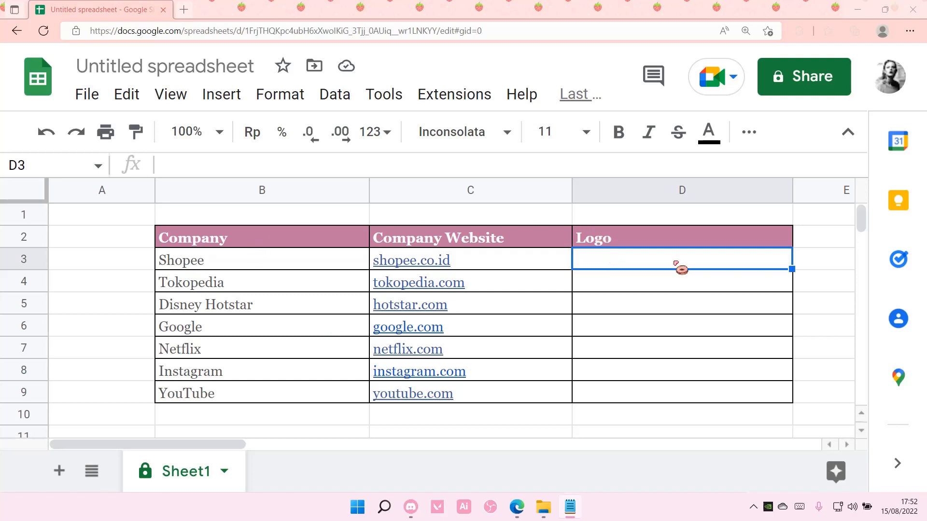
In Shopee's Logo cell D3, begin the formula =IMAGE(CONCAT( using the CONCAT suggestion.
click(262, 260)
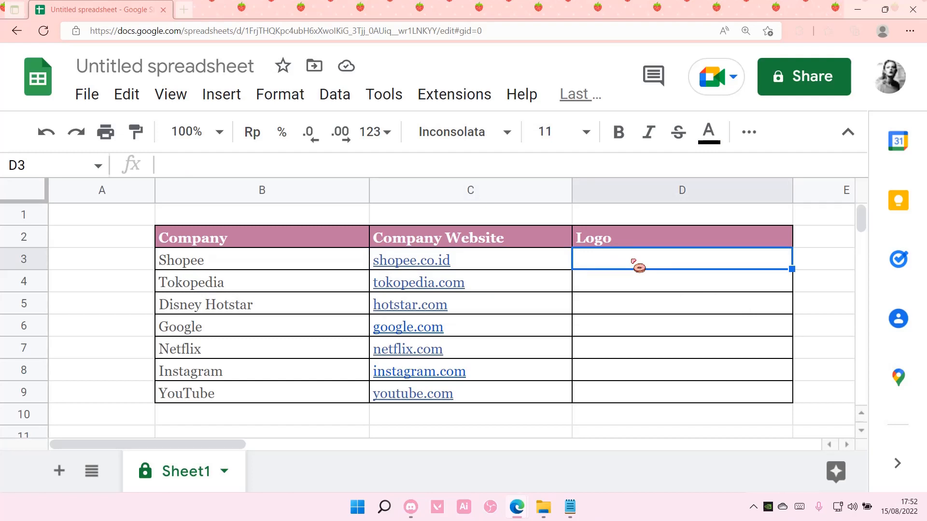
text(=)
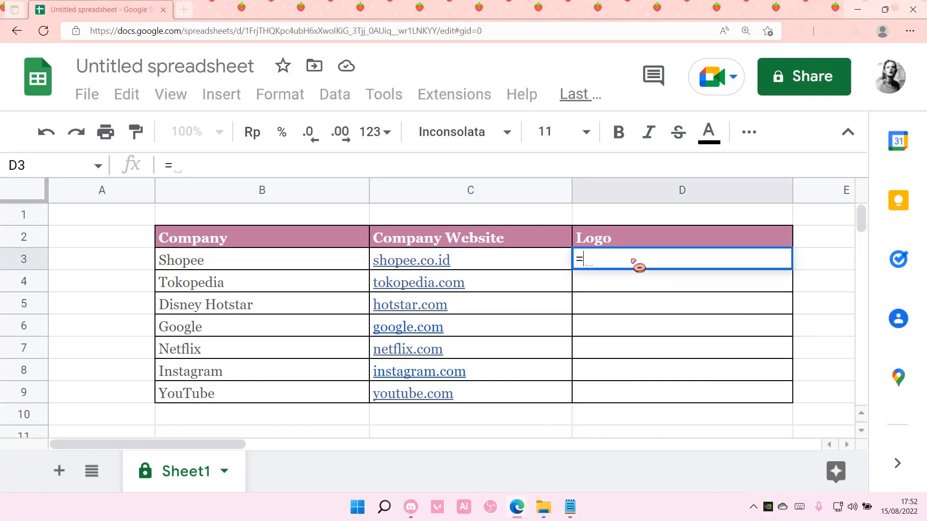
text(IMAGE()
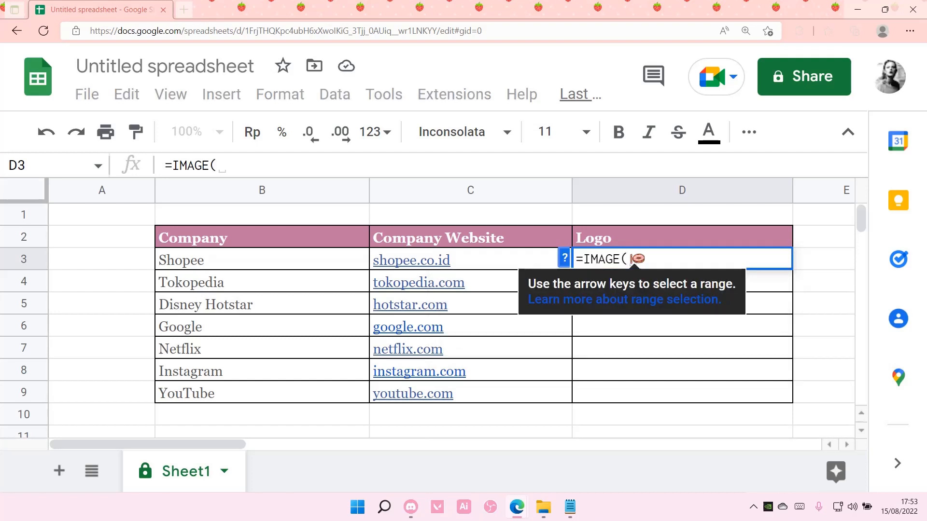
text(CONC)
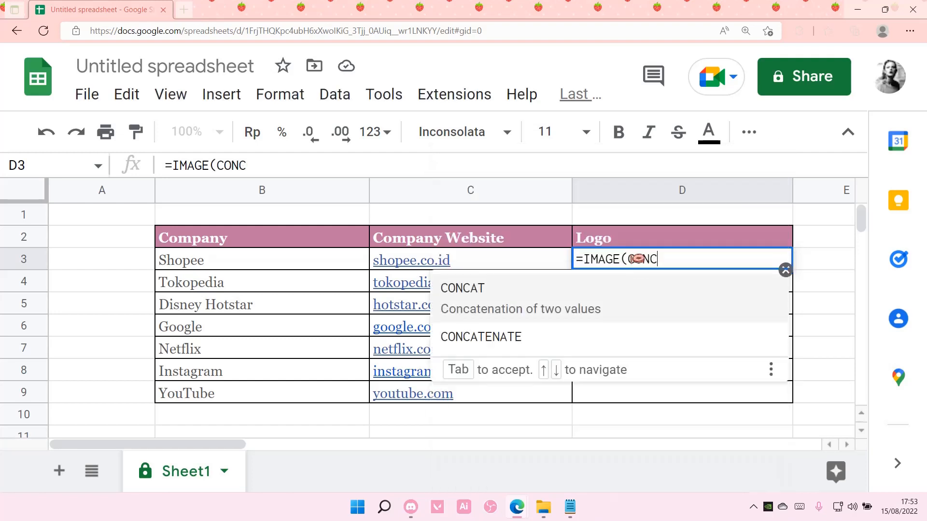
key(Tab)
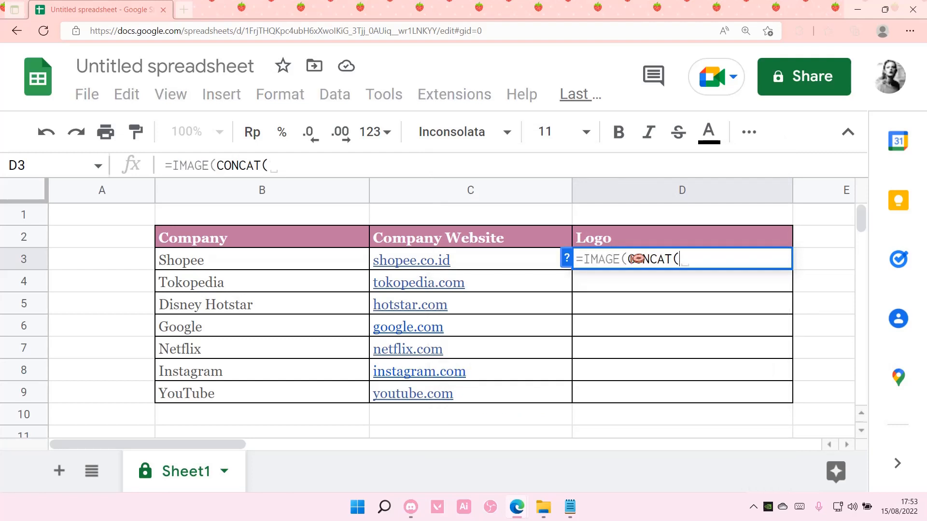
text(")
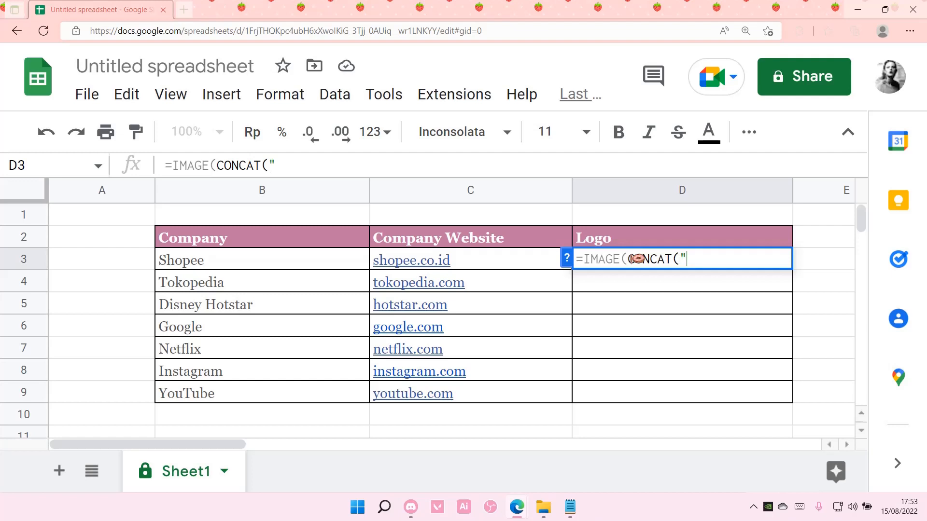
text(https)
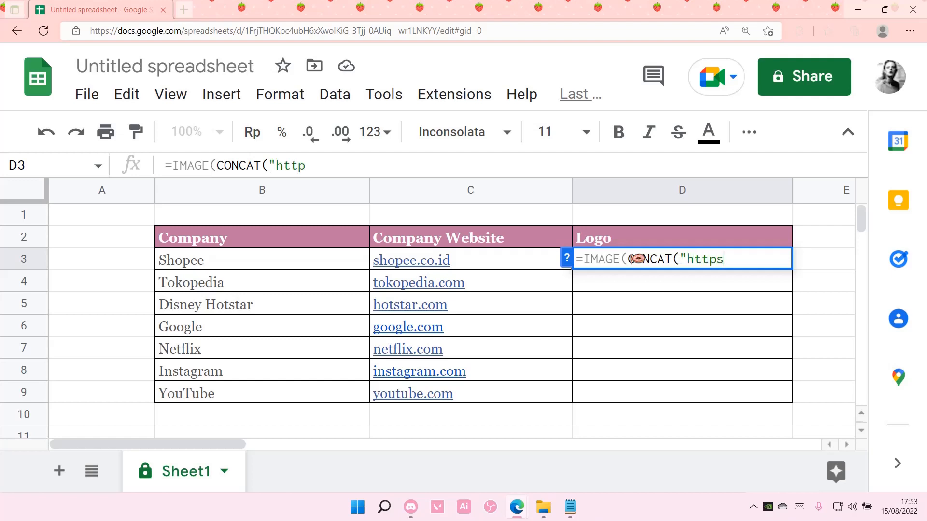
text(://)
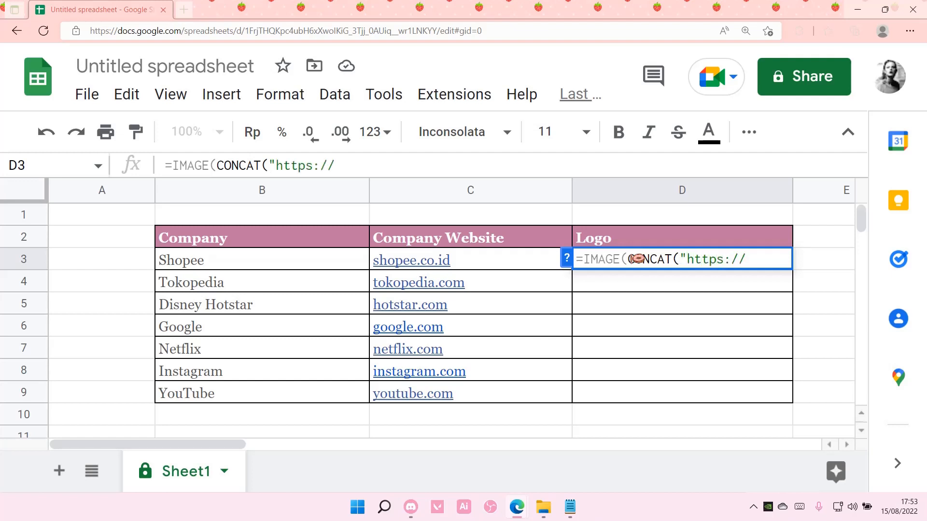
text(kigi,)
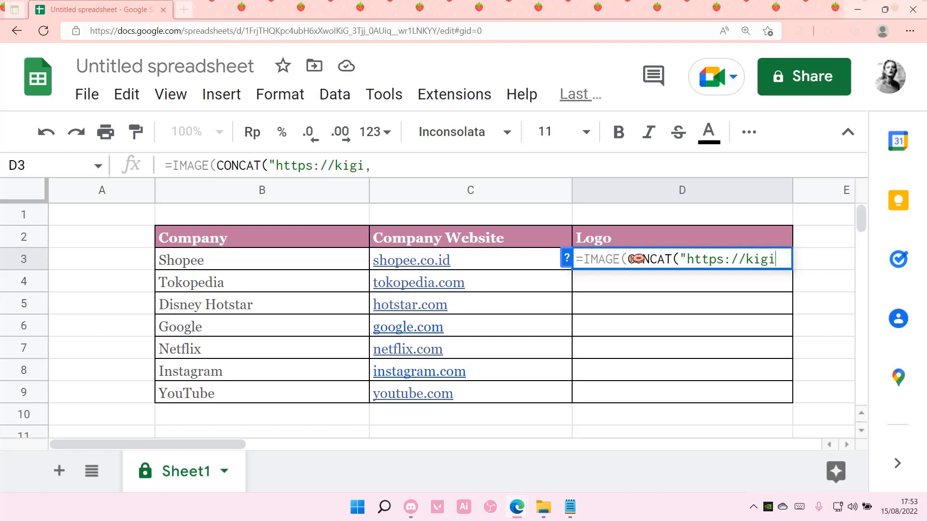
text(logo.c)
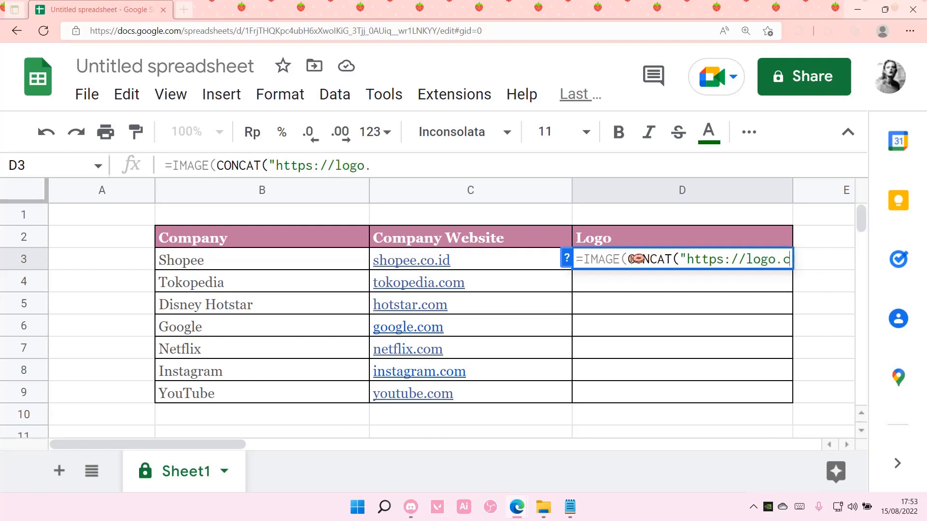
text(ck)
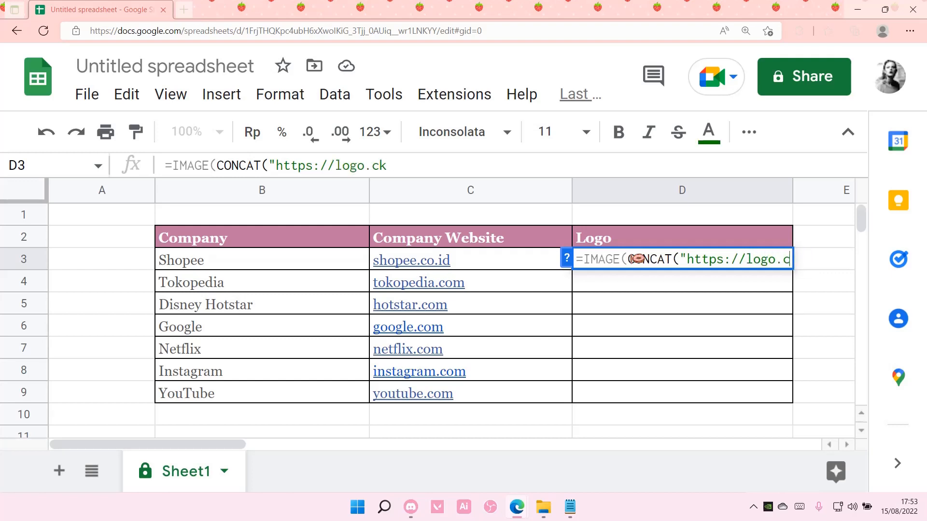
text(learbit)
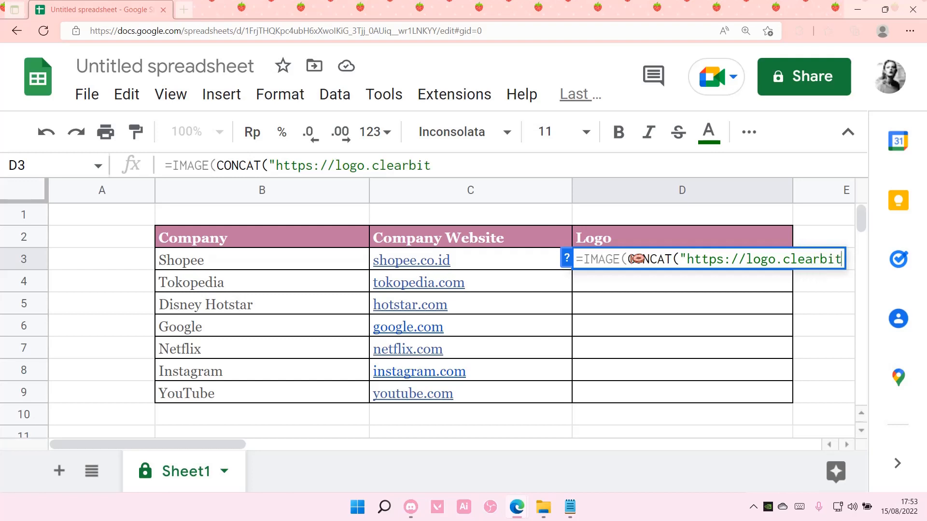
text(.com/)
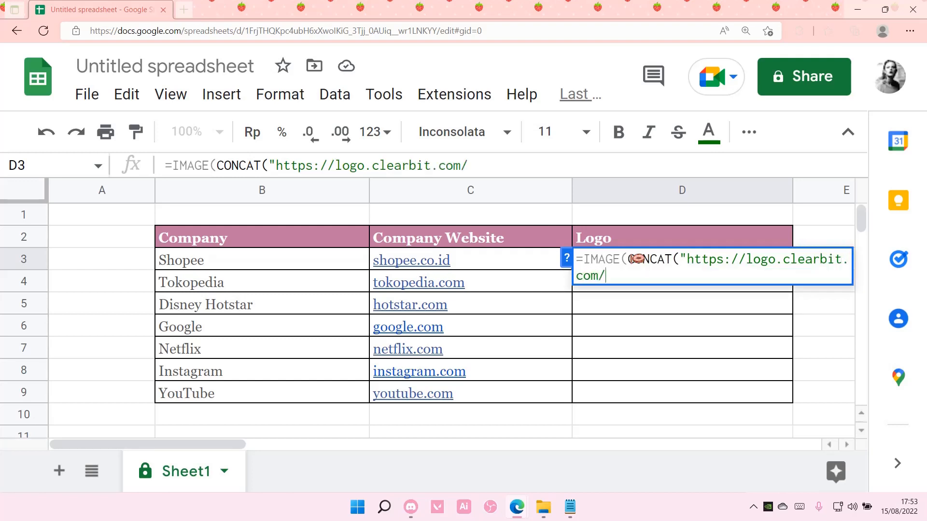
text(")
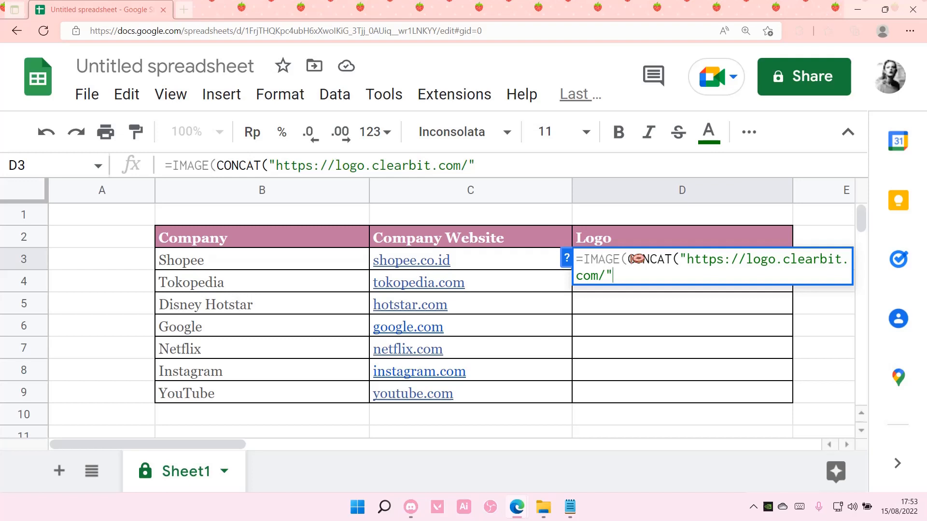